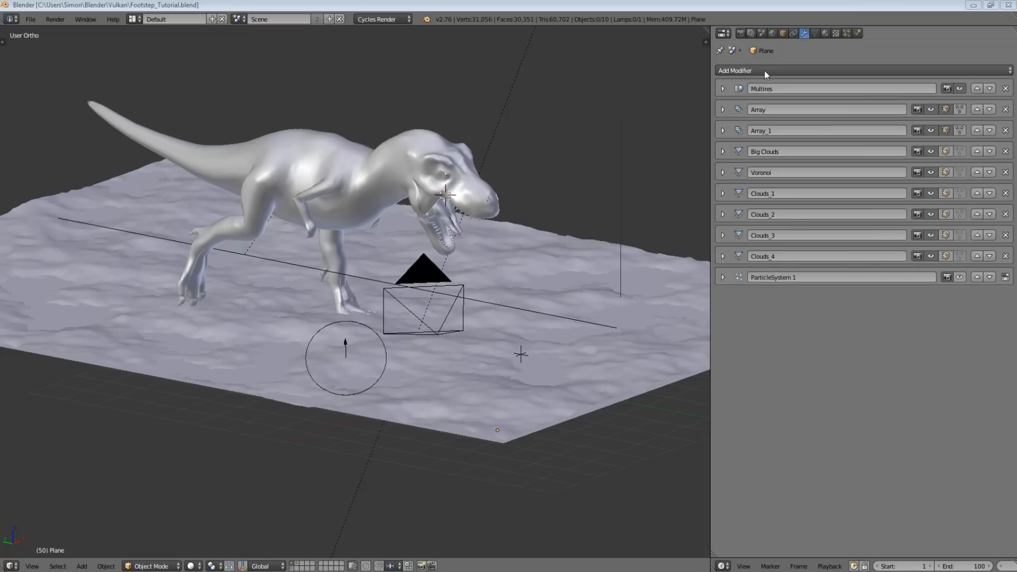
{"action": "mouse_move", "coordinate": [913, 186]}
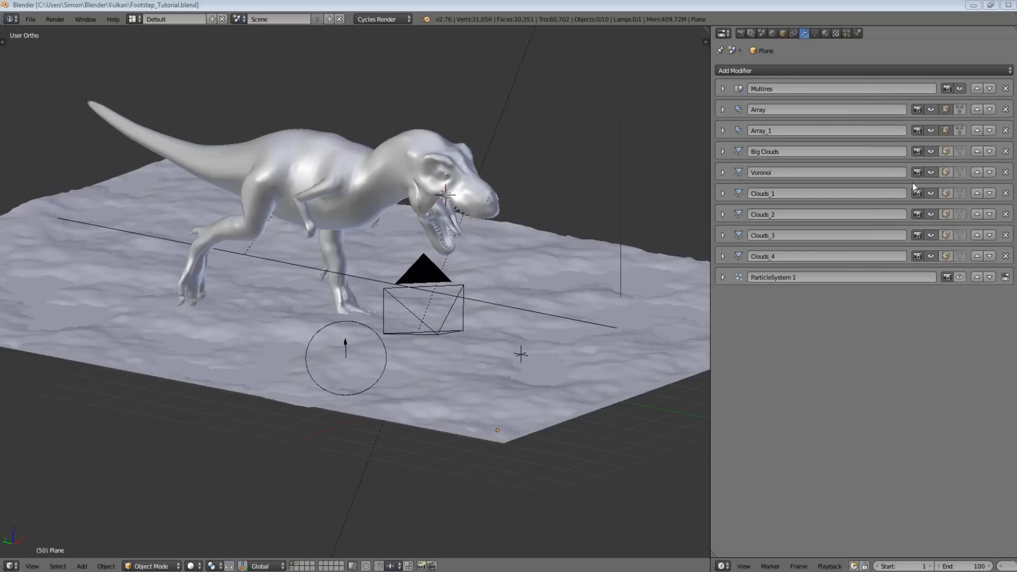
{"action": "mouse_move", "coordinate": [707, 279]}
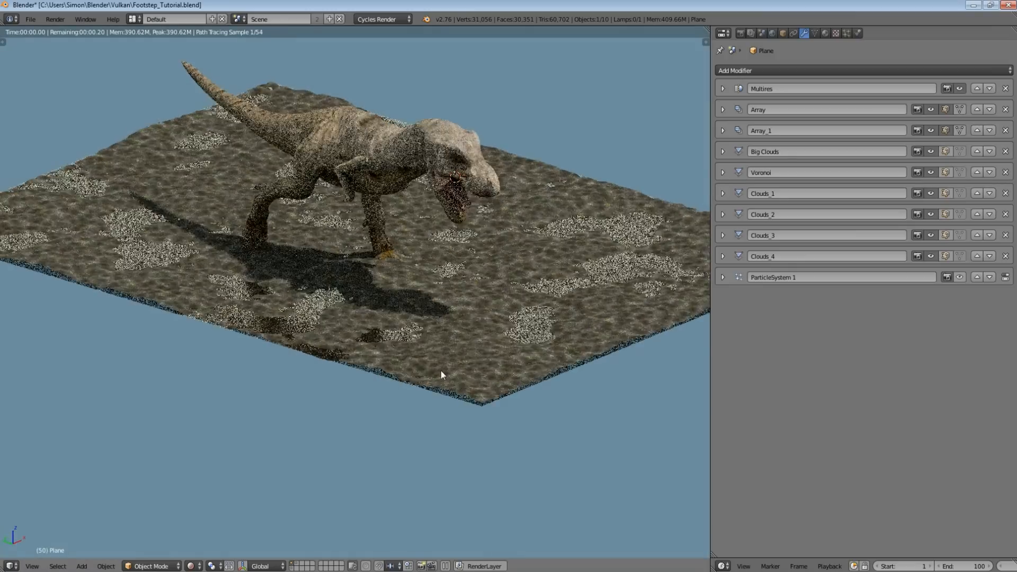
Step: Enable Dynamic Paint on the T-rex mesh as a Brush, then select the ground plane
{"action": "left_click", "coordinate": [721, 88]}
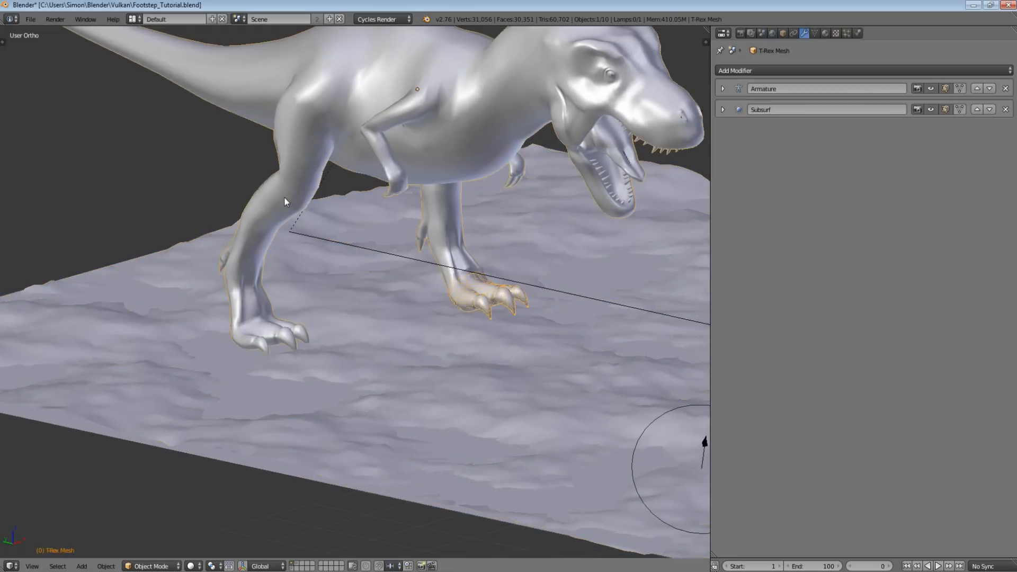
{"action": "mouse_move", "coordinate": [856, 33]}
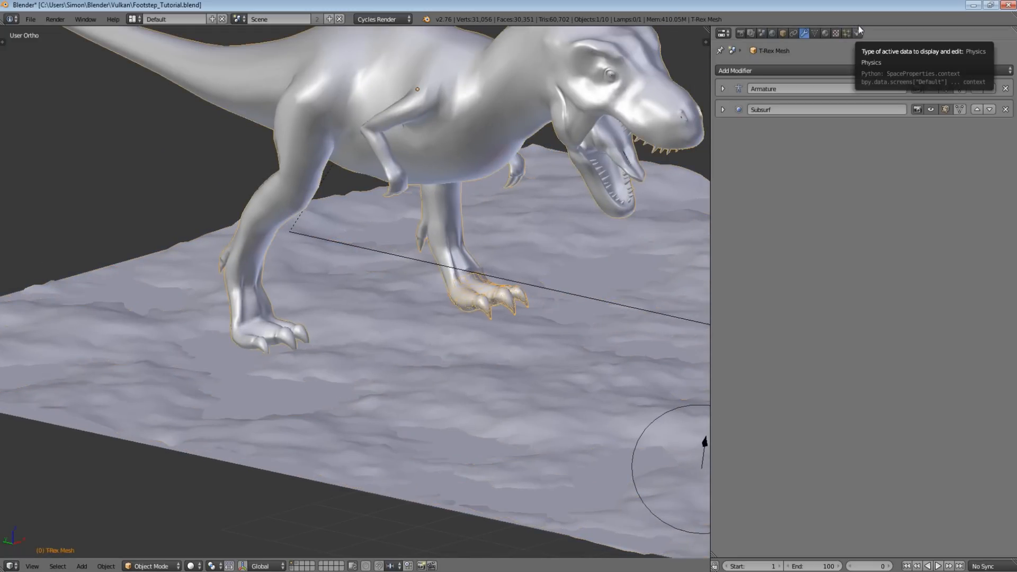
{"action": "left_click", "coordinate": [858, 33]}
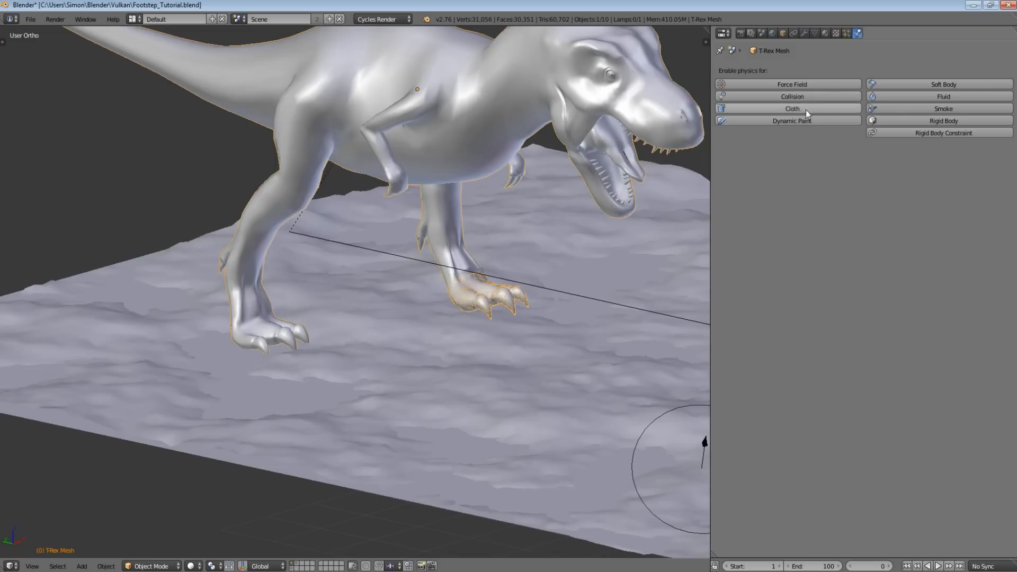
{"action": "left_click", "coordinate": [791, 121]}
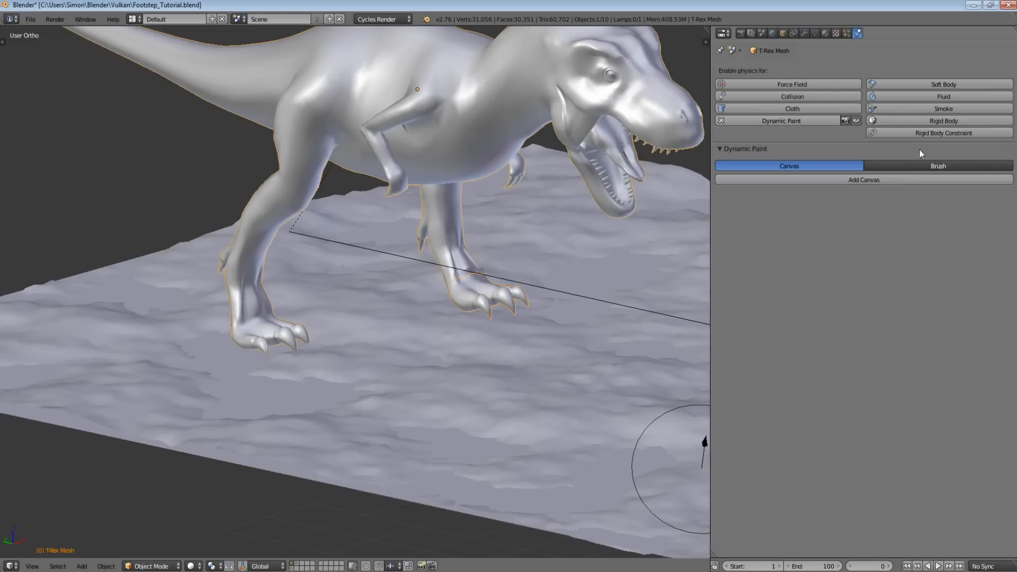
{"action": "left_click", "coordinate": [936, 165]}
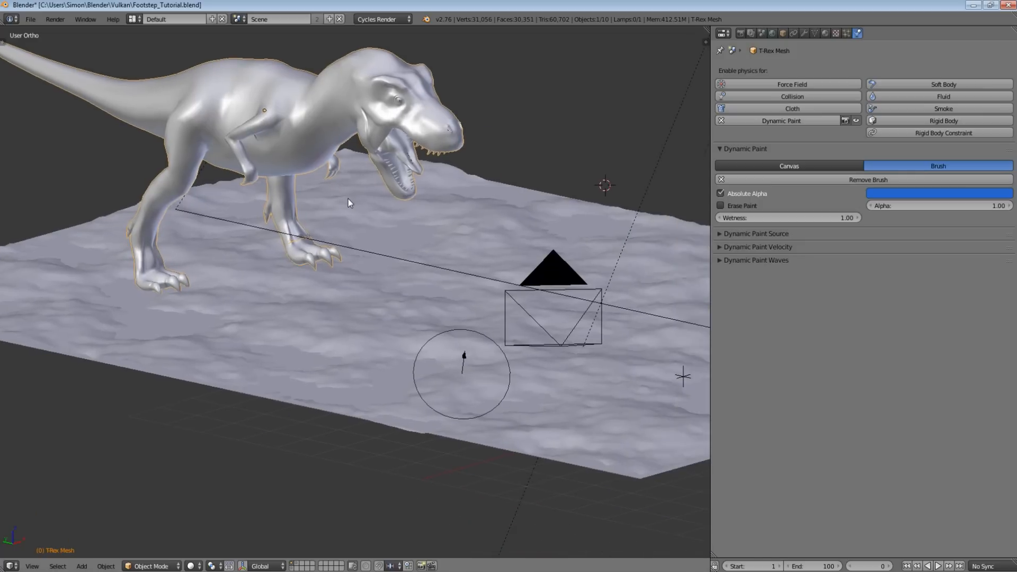
{"action": "left_click", "coordinate": [354, 268]}
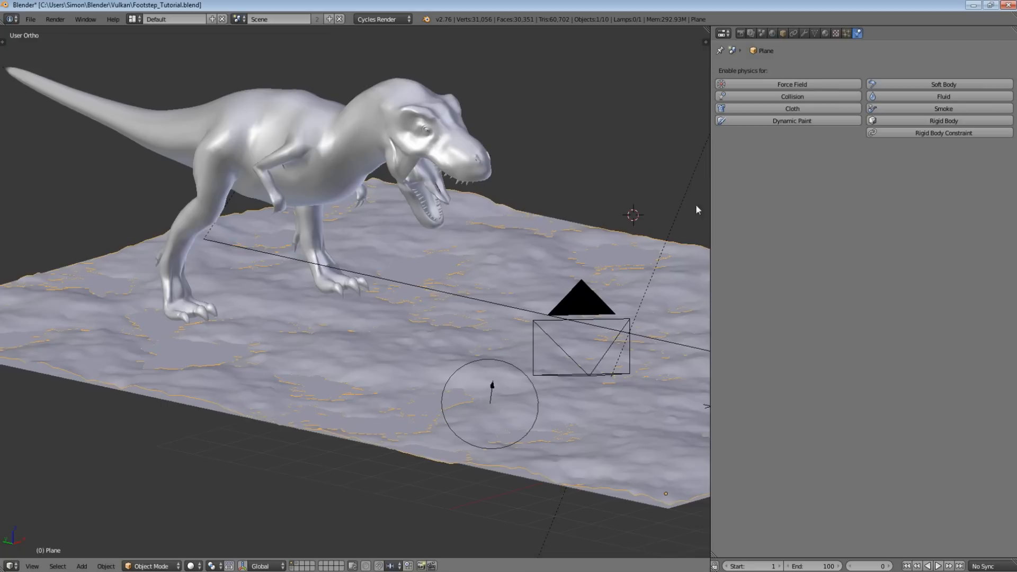
Step: Enable Dynamic Paint on the Plane and add a Canvas so the feet leave paint marks
{"action": "left_click", "coordinate": [791, 121]}
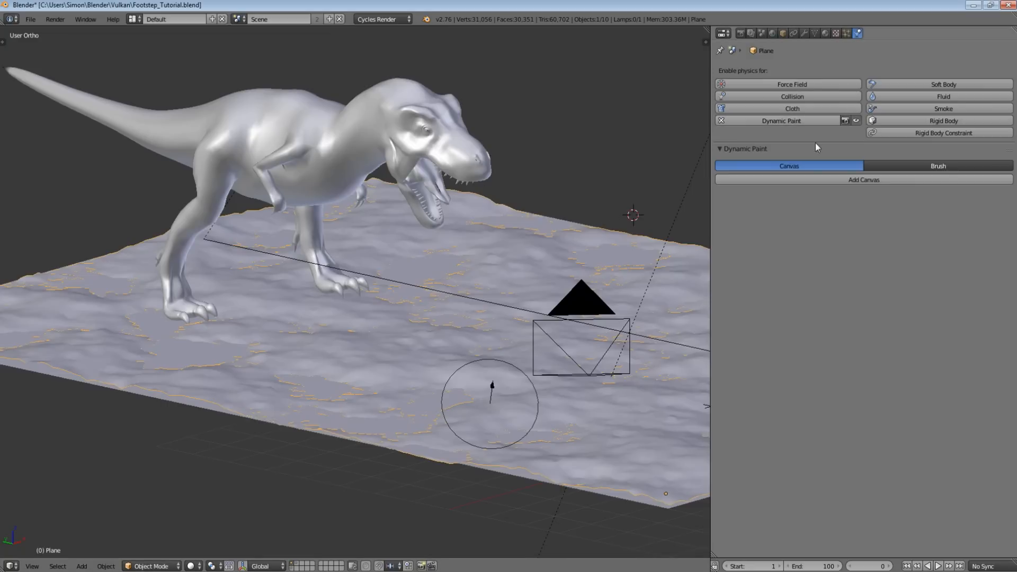
{"action": "left_click", "coordinate": [863, 180]}
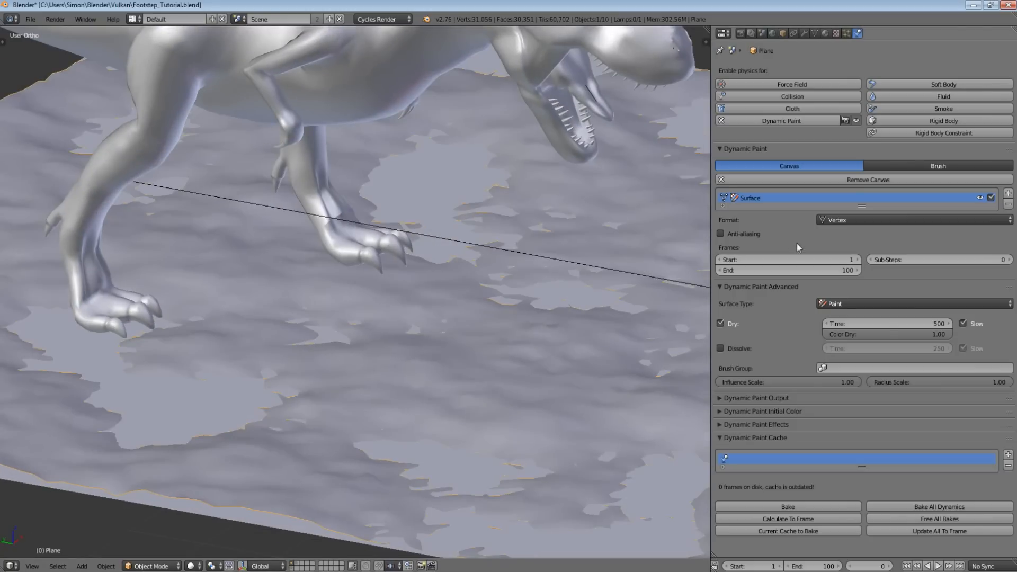
{"action": "mouse_move", "coordinate": [852, 298]}
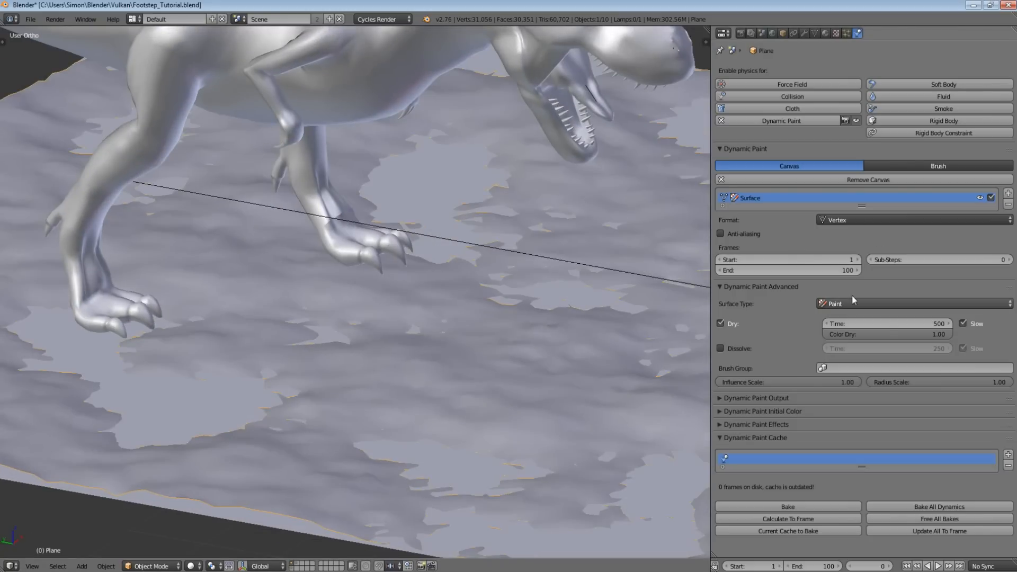
{"action": "mouse_move", "coordinate": [561, 299]}
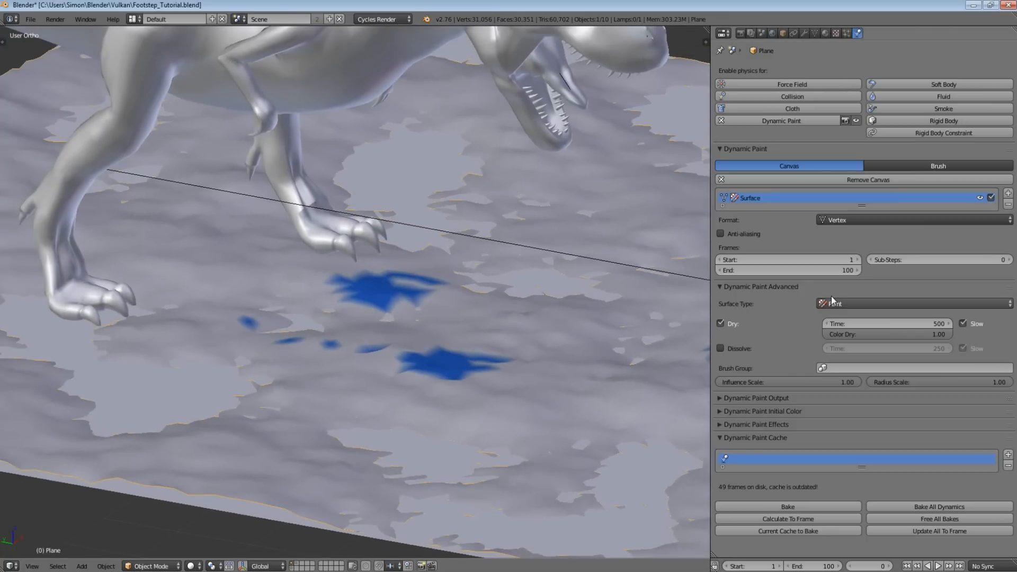
Step: Set the canvas Surface Type to Displace so footprints press into the ground
{"action": "left_click", "coordinate": [914, 304]}
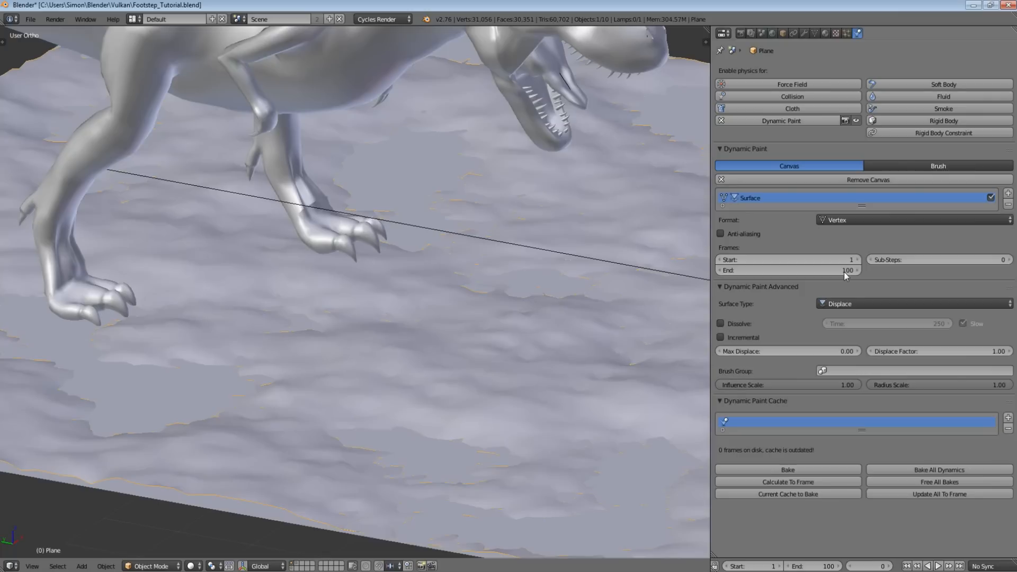
{"action": "mouse_move", "coordinate": [963, 345]}
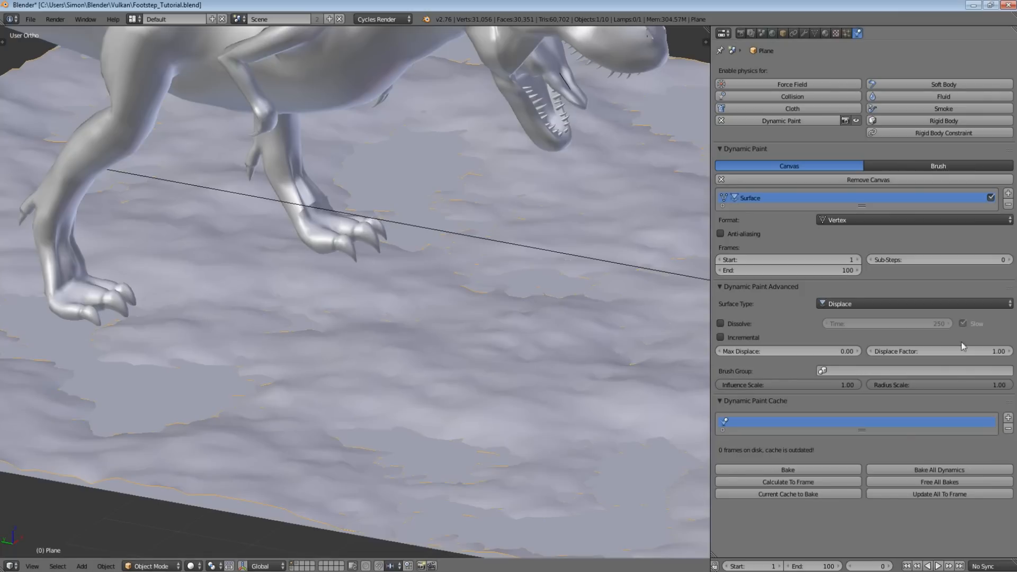
{"action": "mouse_move", "coordinate": [463, 288]}
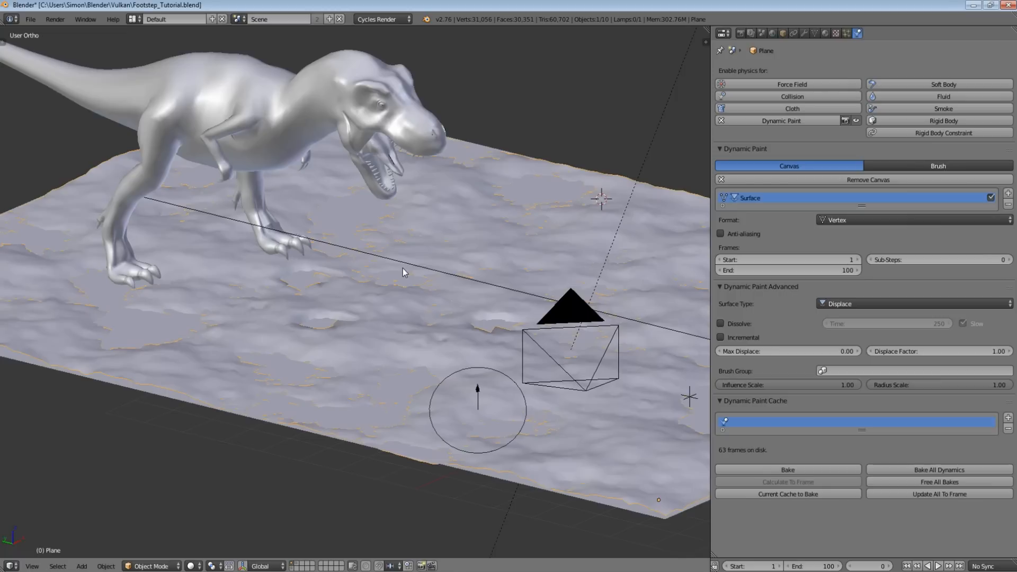
{"action": "mouse_move", "coordinate": [350, 318]}
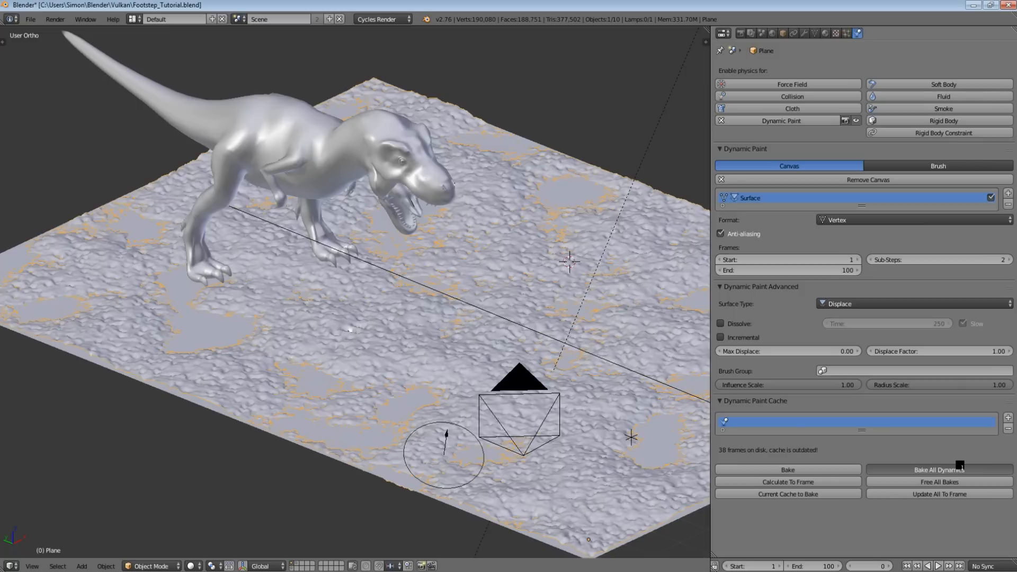
Step: Rebake all dynamics with anti-aliasing and 2 sub-steps for cleaner footprints
{"action": "left_click", "coordinate": [787, 469]}
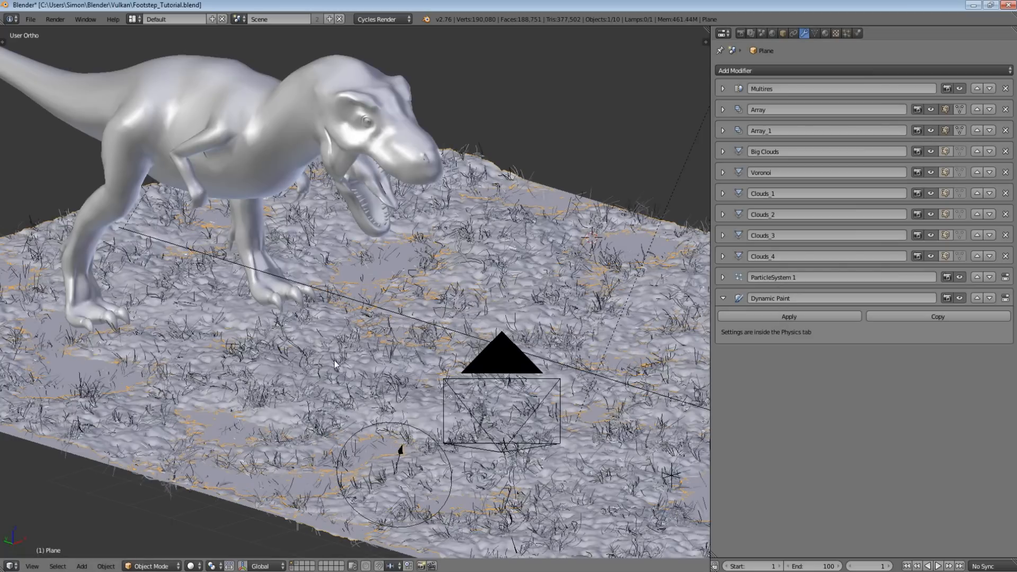
{"action": "mouse_move", "coordinate": [311, 360]}
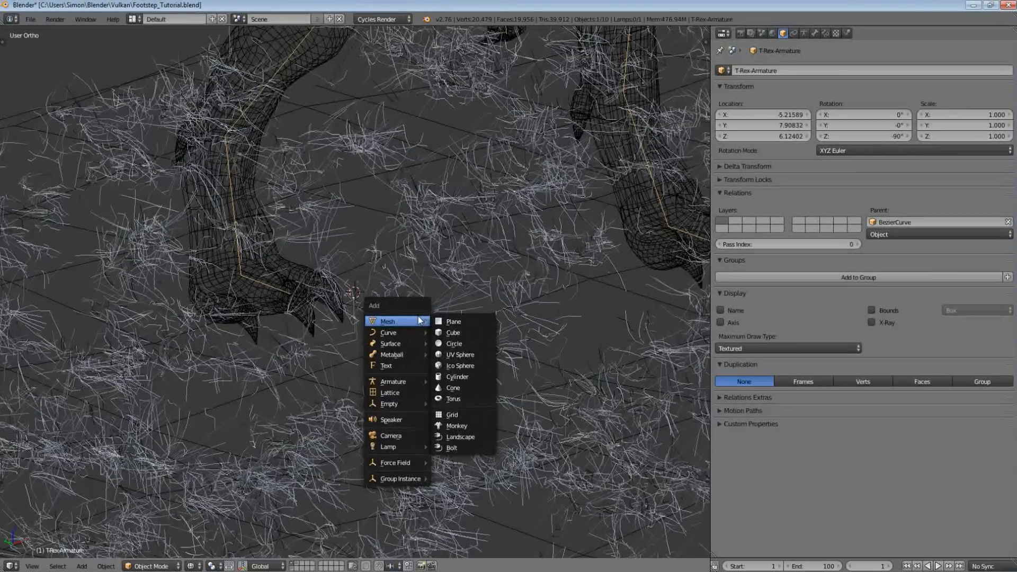
{"action": "mouse_move", "coordinate": [395, 462]}
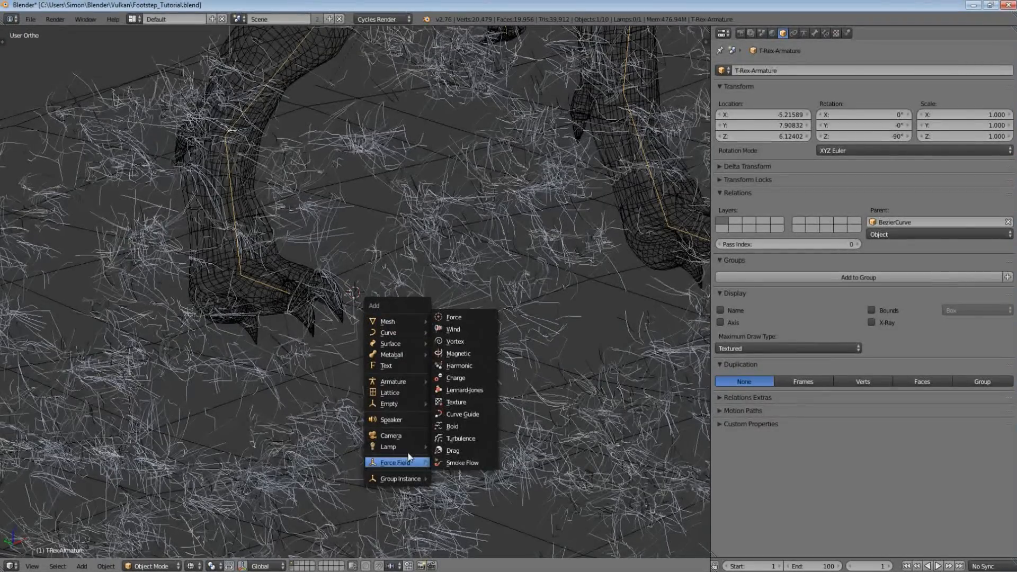
{"action": "mouse_move", "coordinate": [457, 341]}
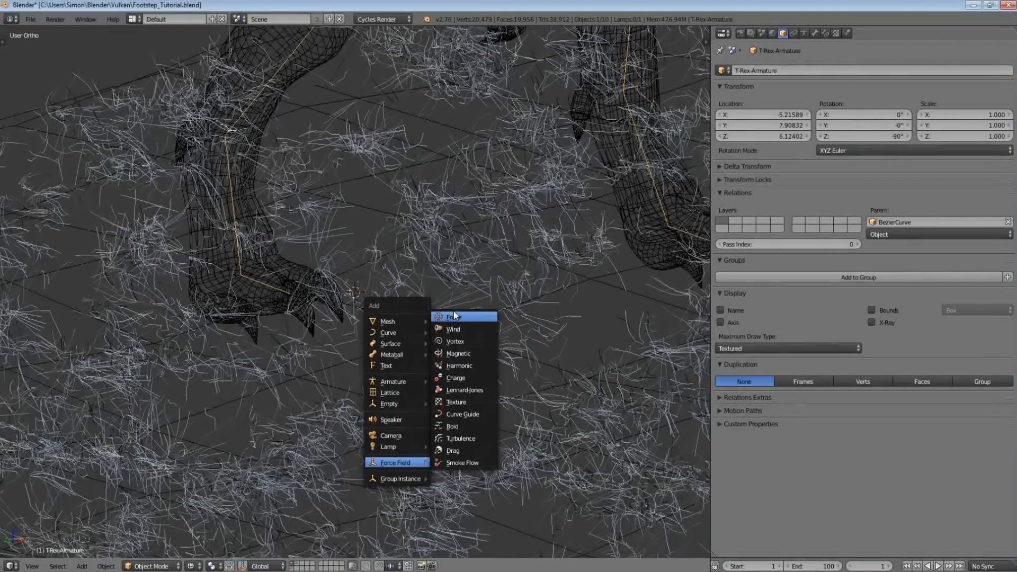
Step: Add a plain Force field object to place at the T-rex's foot
{"action": "left_click", "coordinate": [452, 317]}
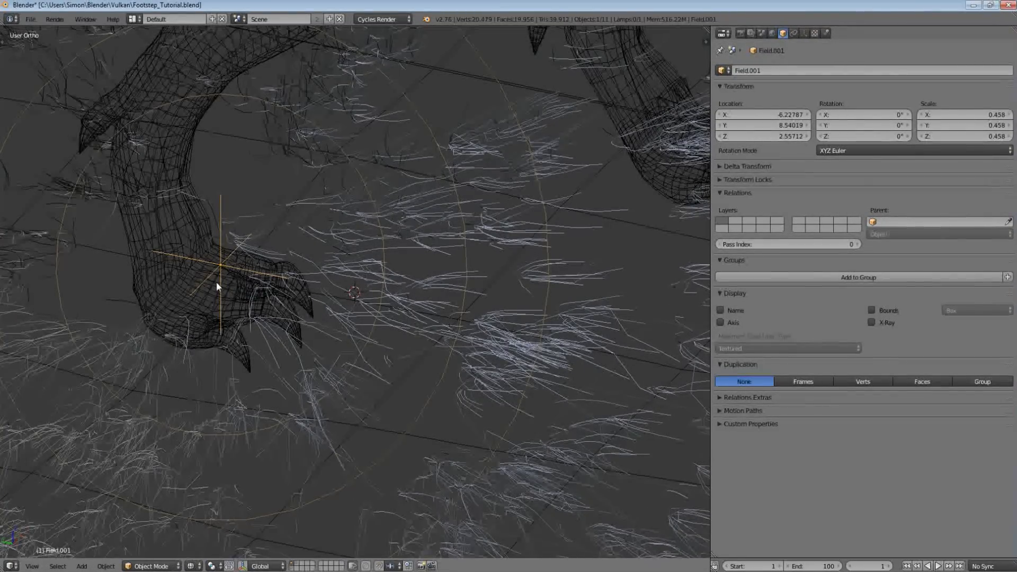
Step: Parent the field to the foot, set Strength 0.5 and Maximum falloff distance 0.7
{"action": "key", "text": "ctrl+p"}
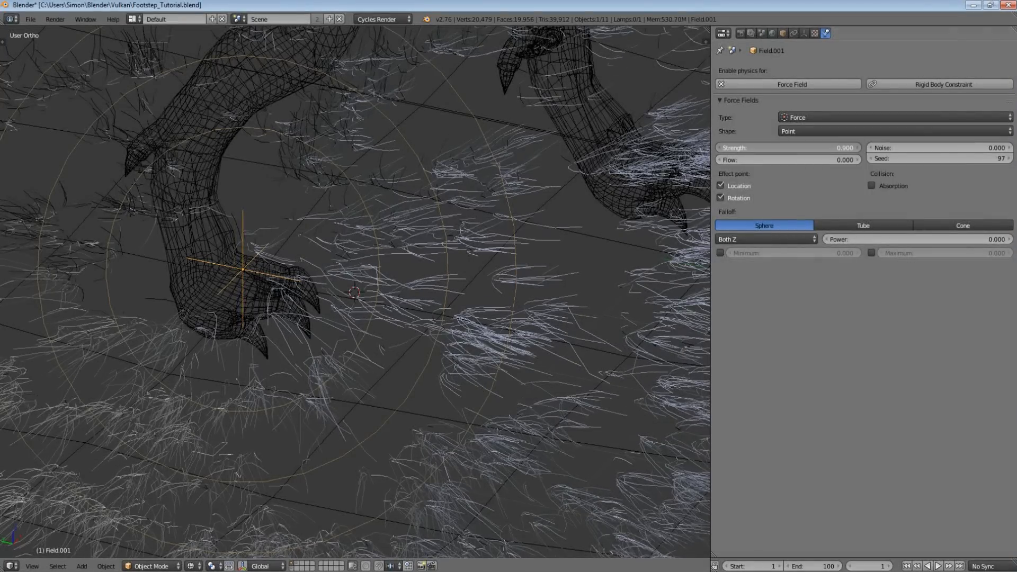
{"action": "left_click", "coordinate": [788, 147]}
{"action": "type", "text": "0.500"}
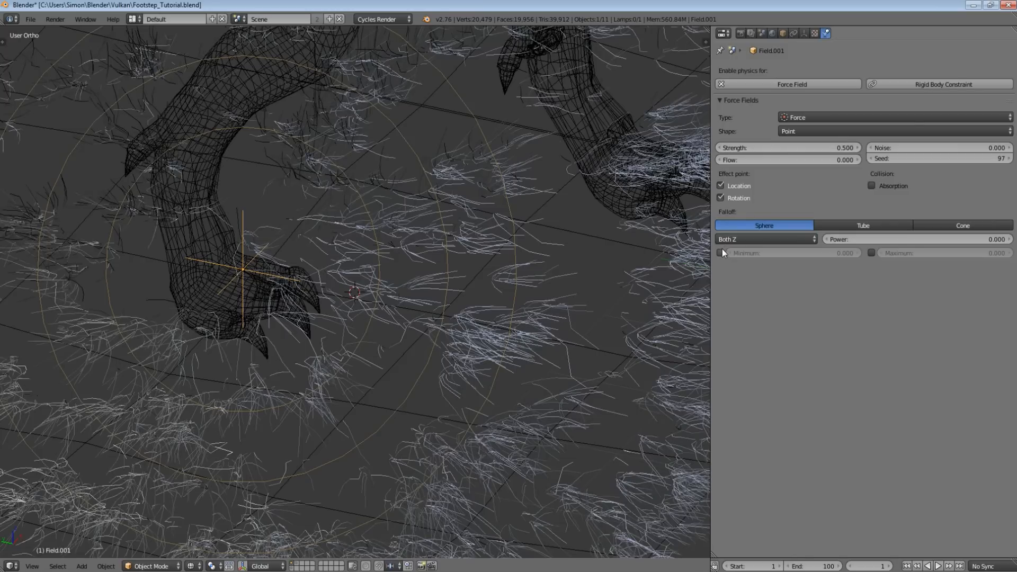
{"action": "left_click", "coordinate": [720, 253]}
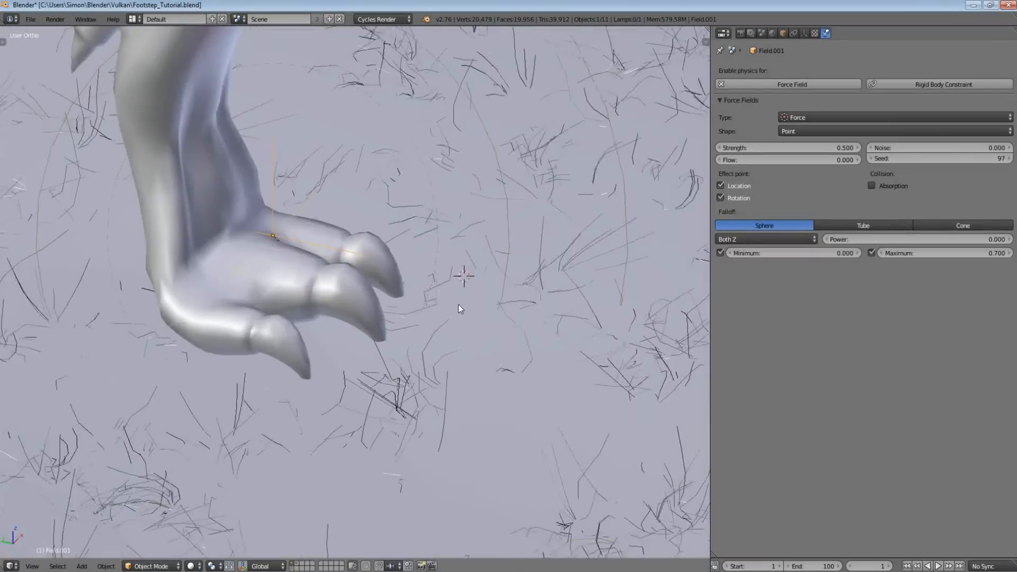
{"action": "left_click", "coordinate": [937, 565]}
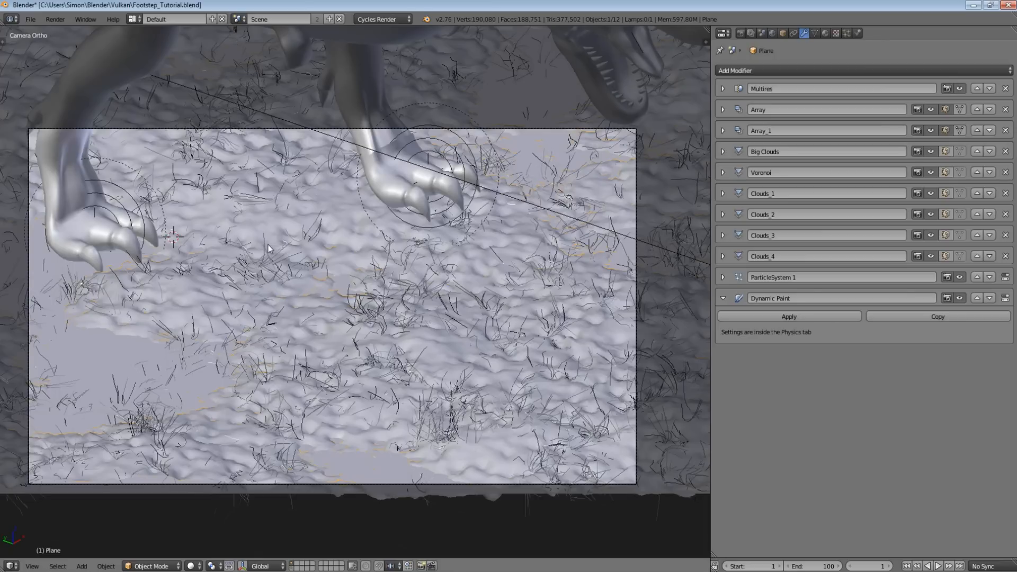
{"action": "mouse_move", "coordinate": [383, 320]}
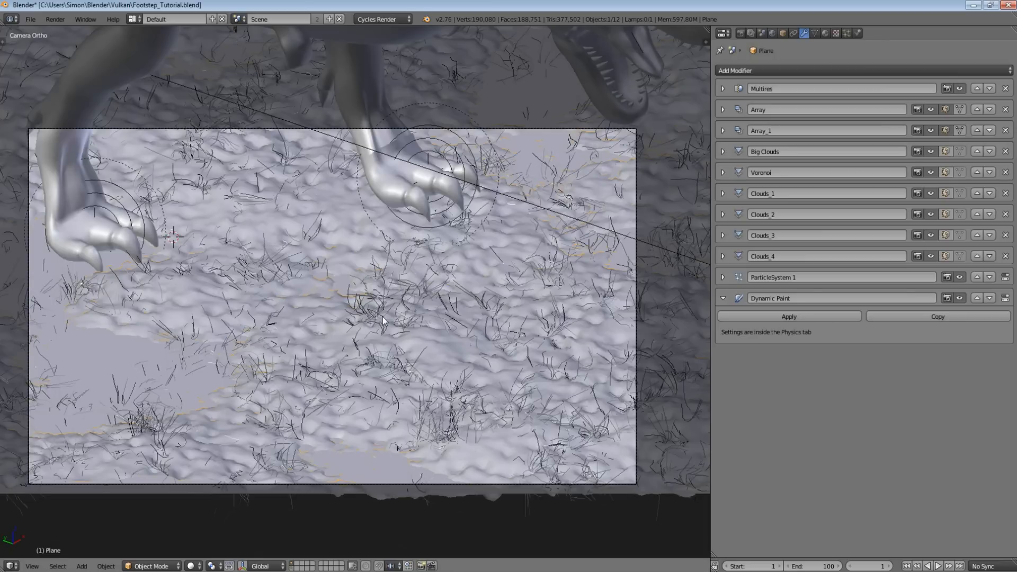
Step: Save the scene over Footstep_Tutorial.blend from the camera view
{"action": "key", "text": "ctrl+s"}
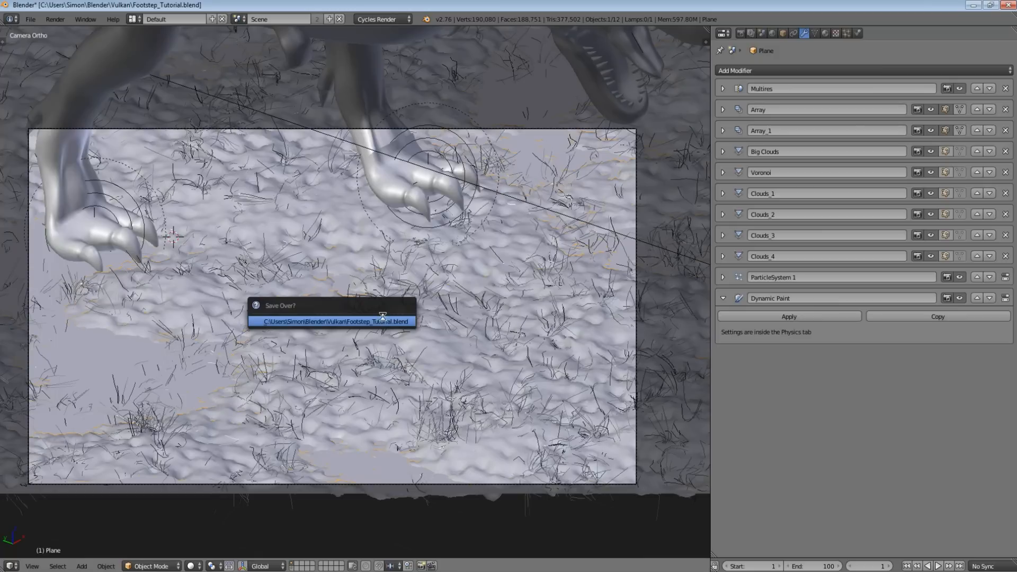